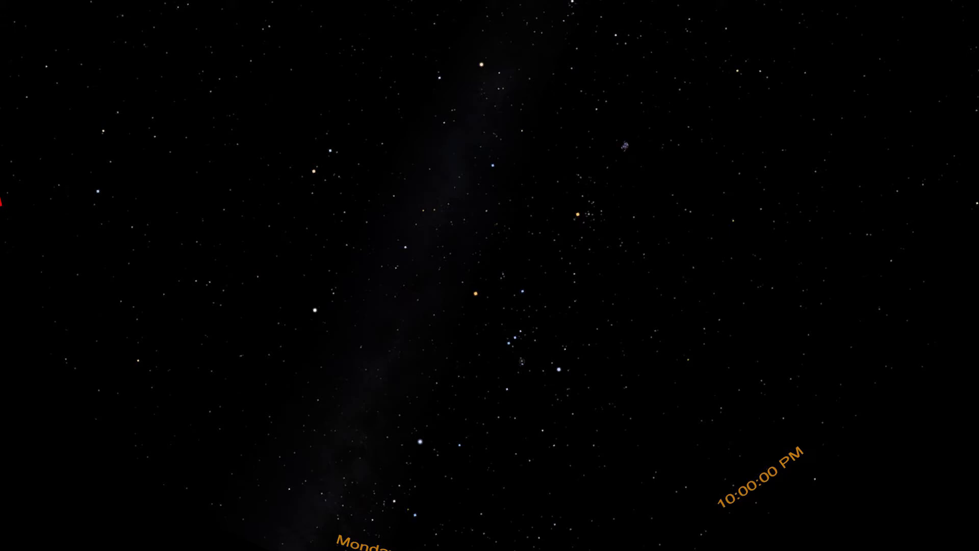
Advance the sky show to reveal Orion's red constellation lines and its name label.
click(515, 340)
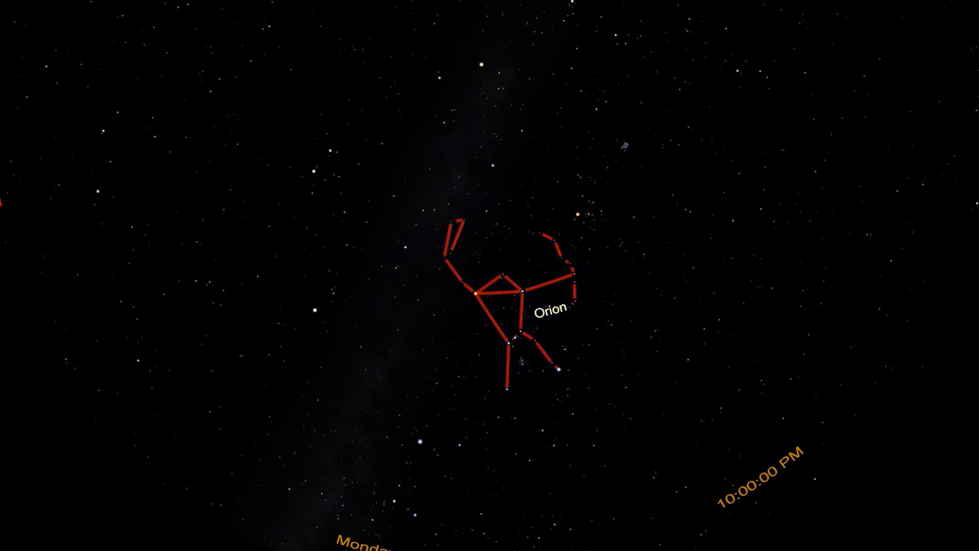
click(518, 361)
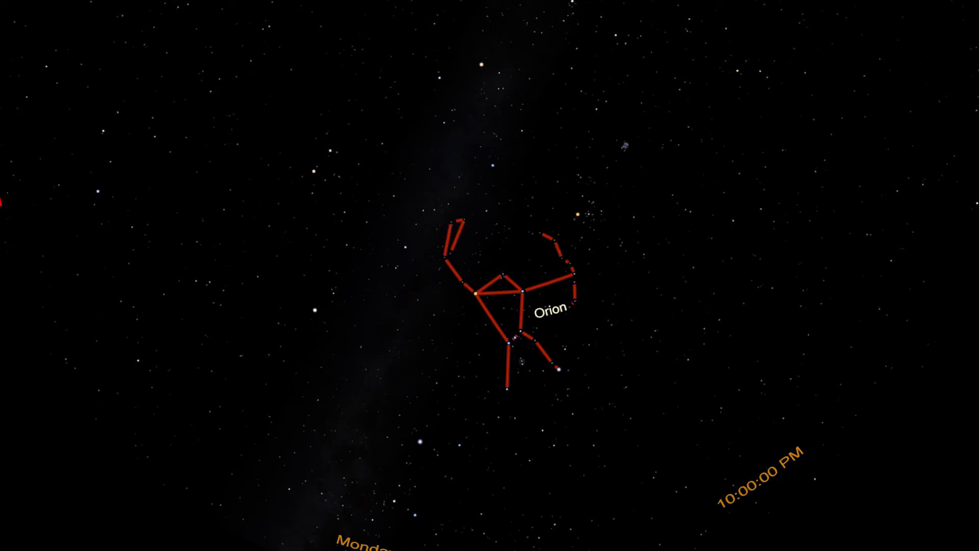
click(476, 294)
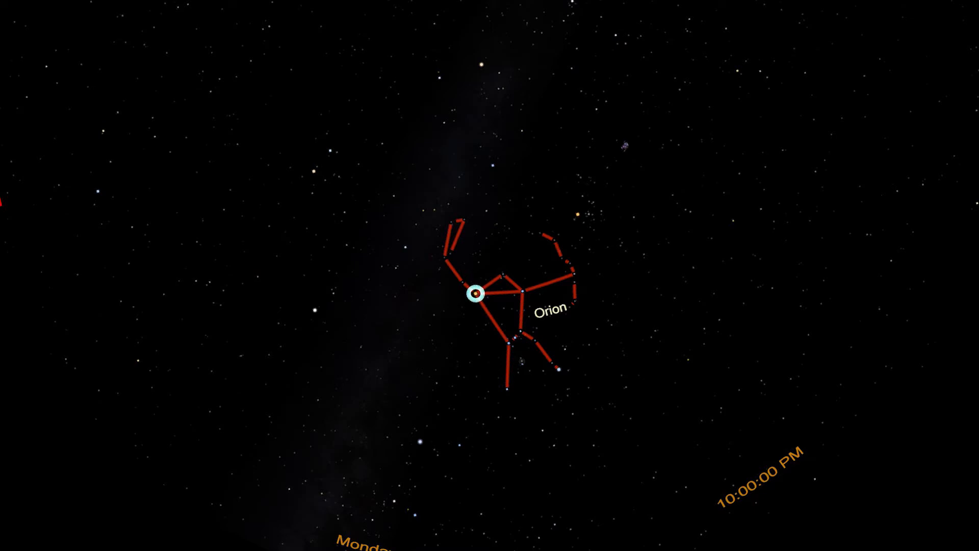
click(476, 294)
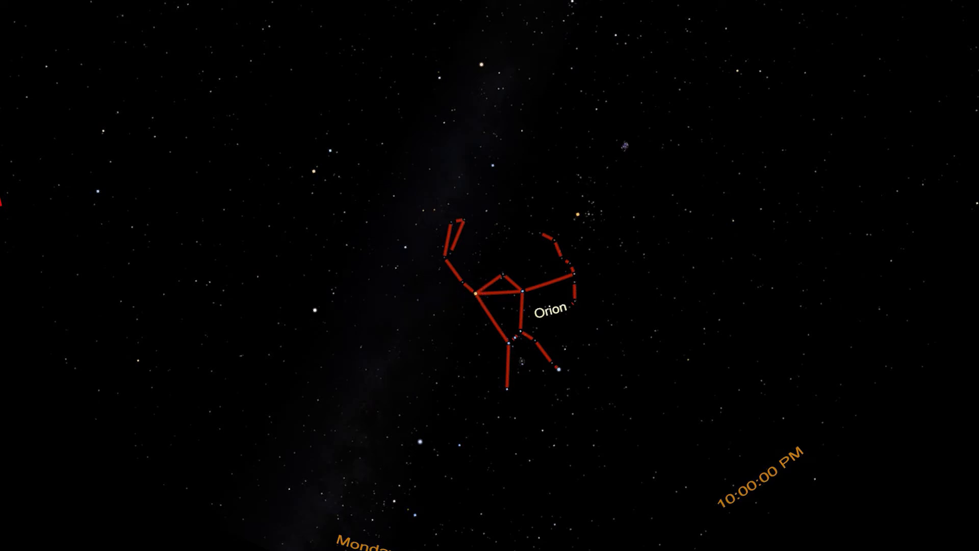
Mark the bright star at Orion's foot and extend the belt line down to it.
click(559, 368)
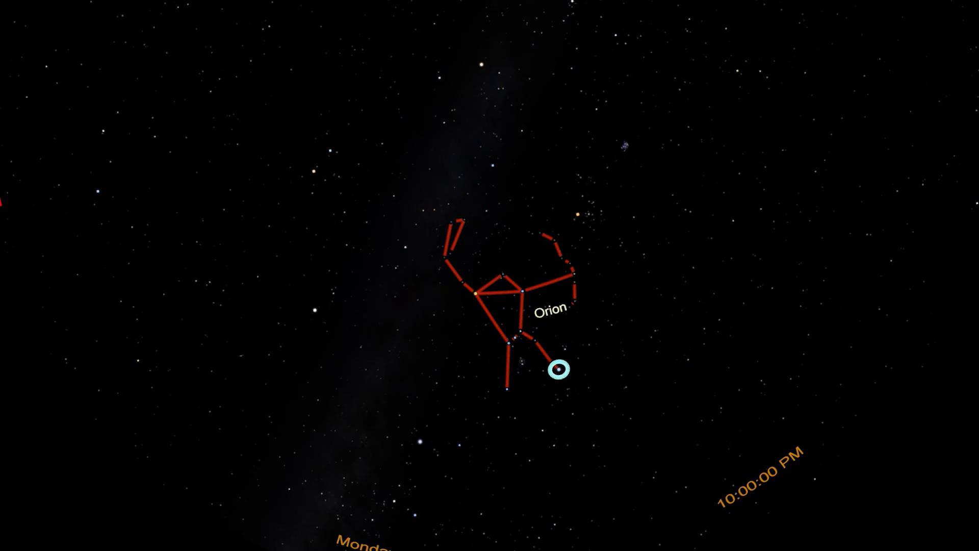
click(560, 368)
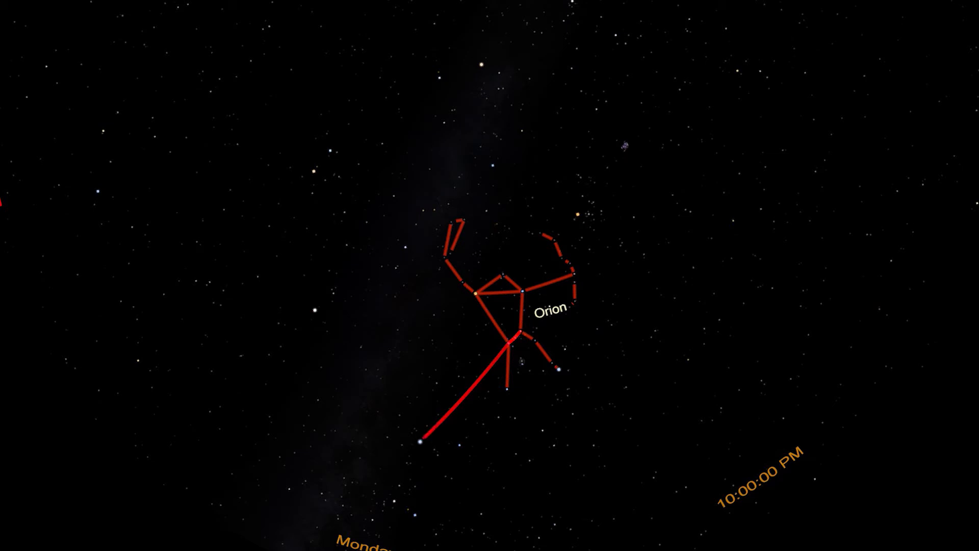
Mark the bright star below Orion and reveal Canis Major linked to Orion's shoulder.
click(421, 437)
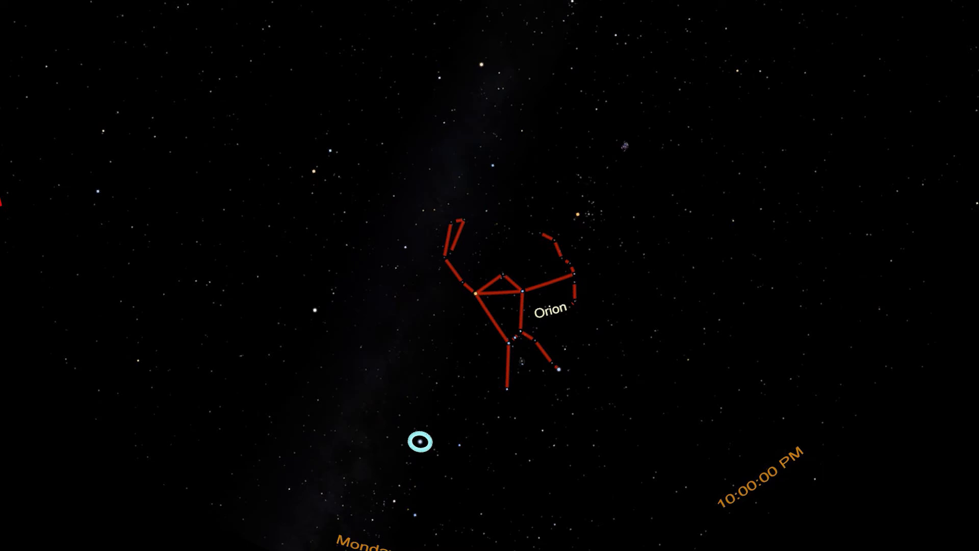
click(422, 442)
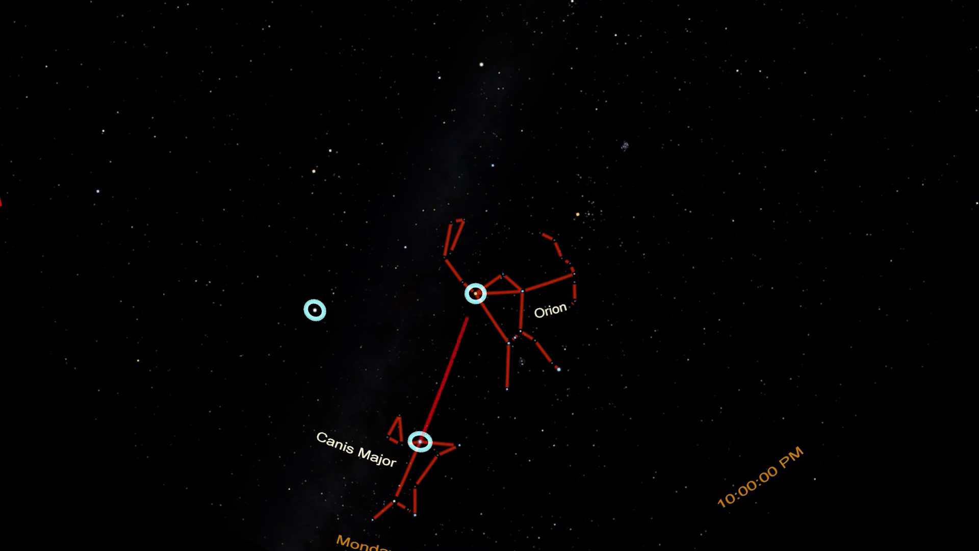
Link Orion's shoulder to Procyon, name Procyon, draw Canis Minor's line, and reveal Lepus.
click(315, 310)
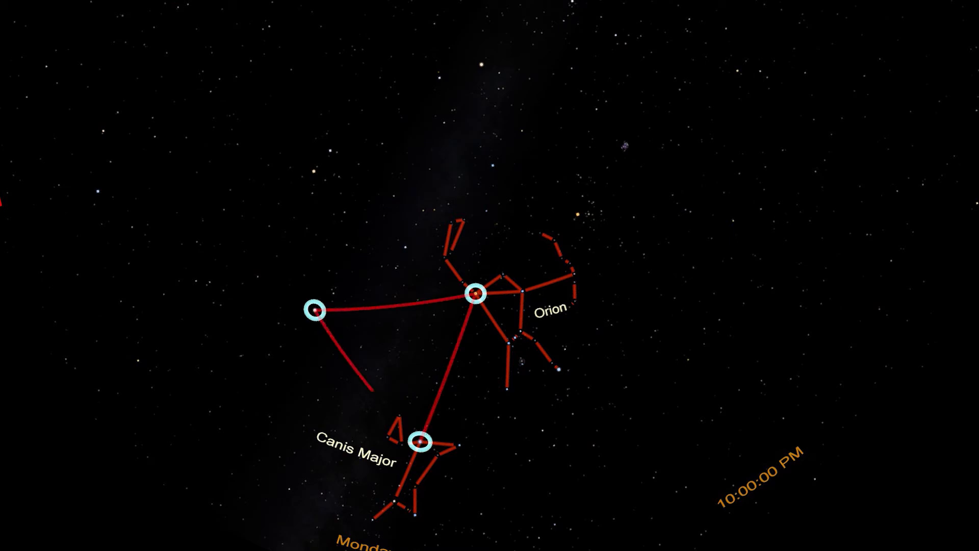
click(317, 312)
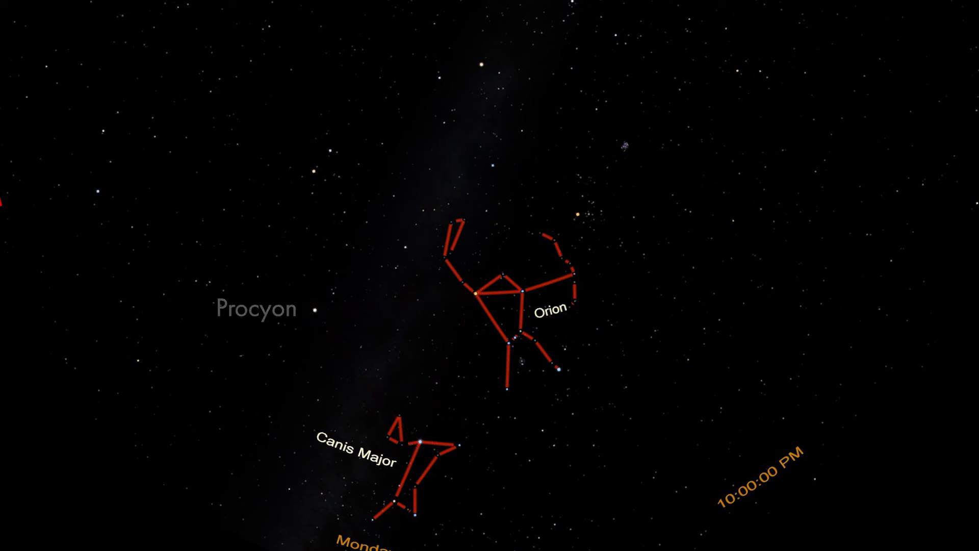
click(255, 307)
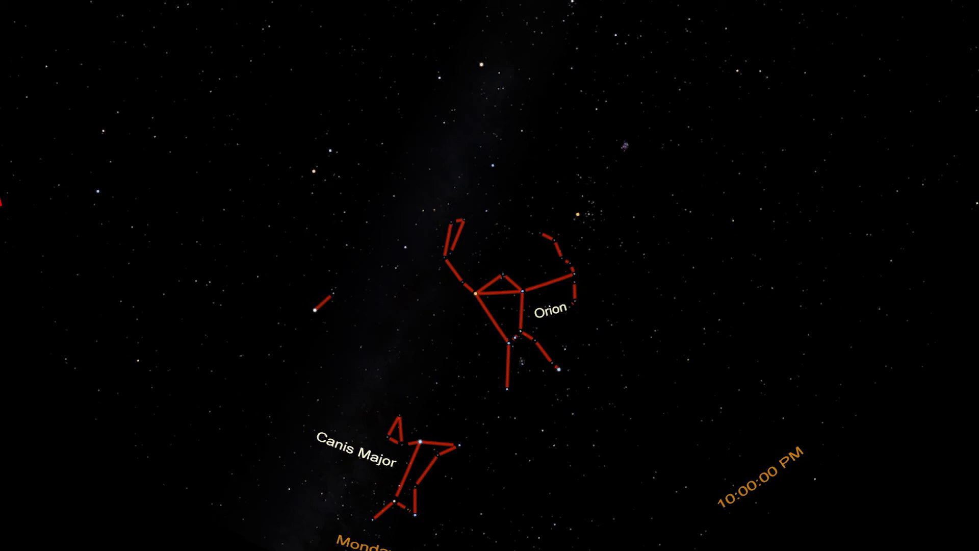
click(323, 305)
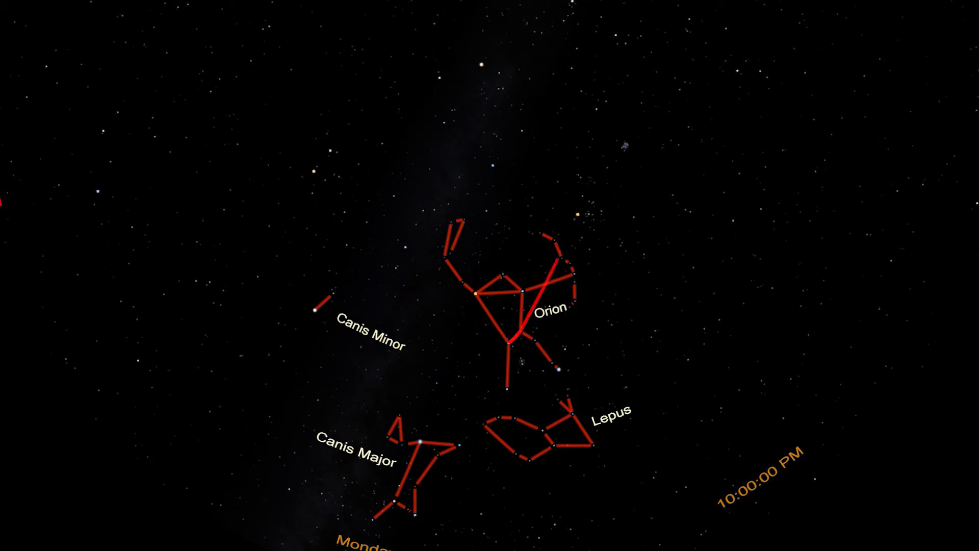
Identify Aldebaran and show Taurus's red lines and label above Orion.
click(574, 215)
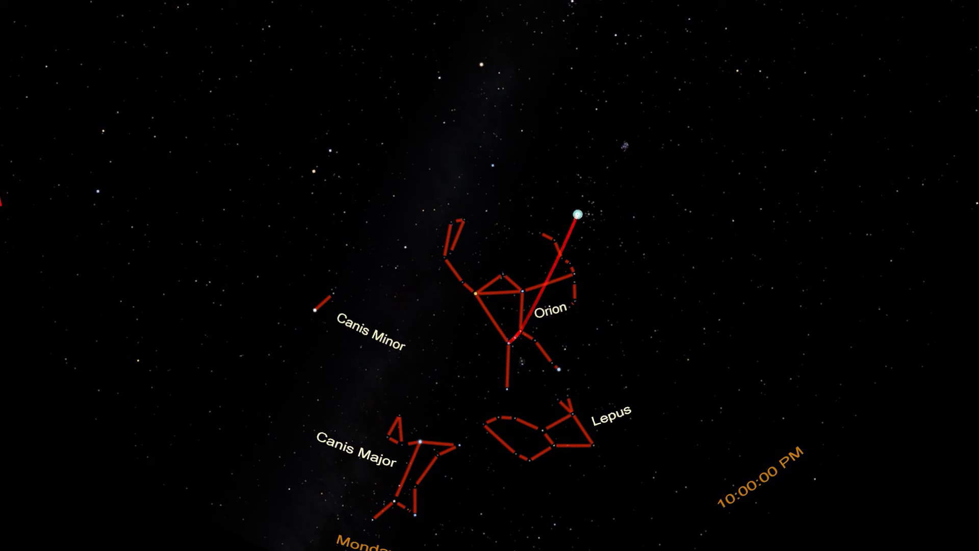
click(575, 214)
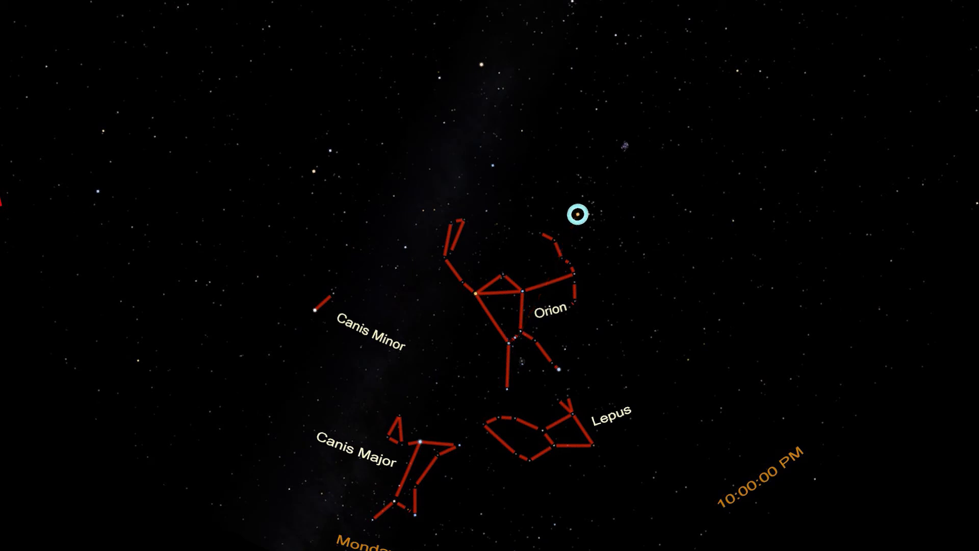
click(575, 214)
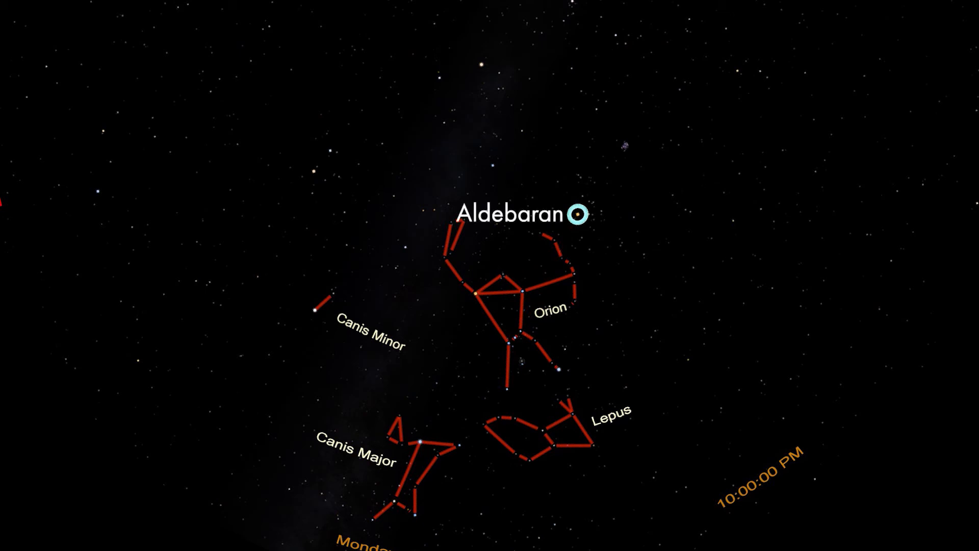
click(574, 214)
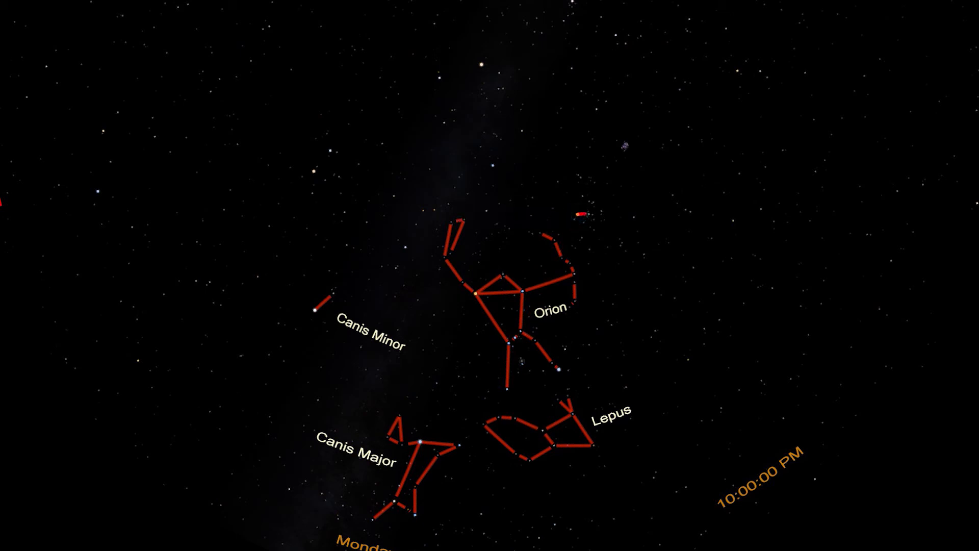
click(587, 206)
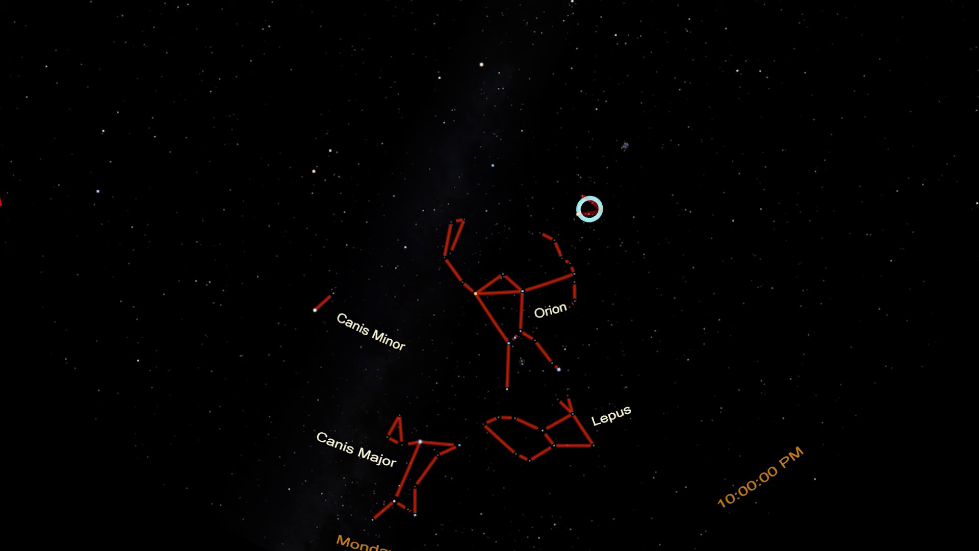
click(591, 207)
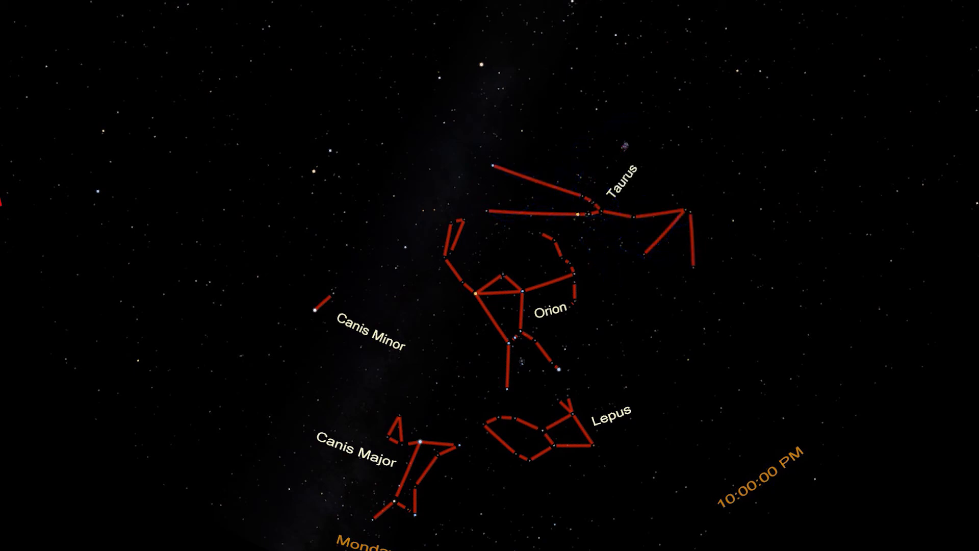
Pick out the star cluster above Taurus and zoom back out to show Auriga.
click(622, 145)
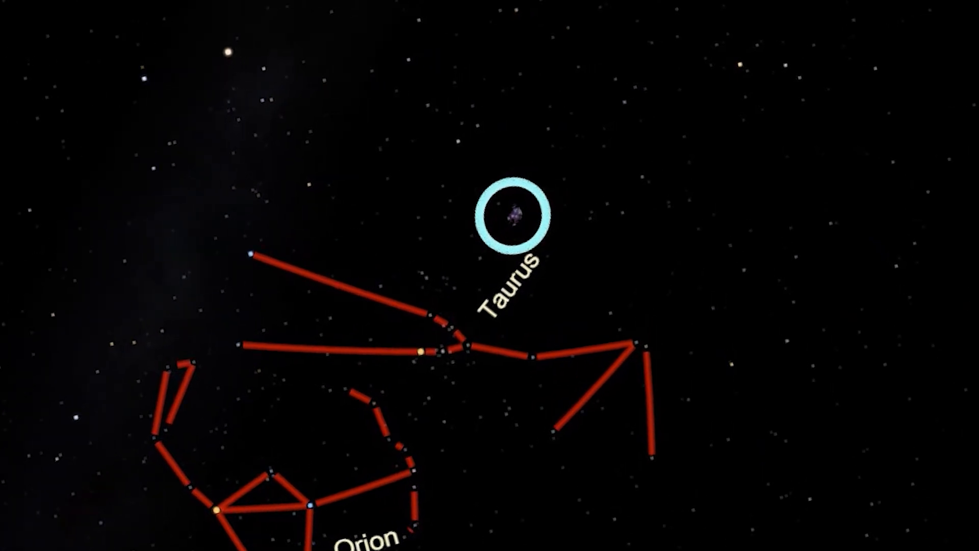
scroll(down, 3)
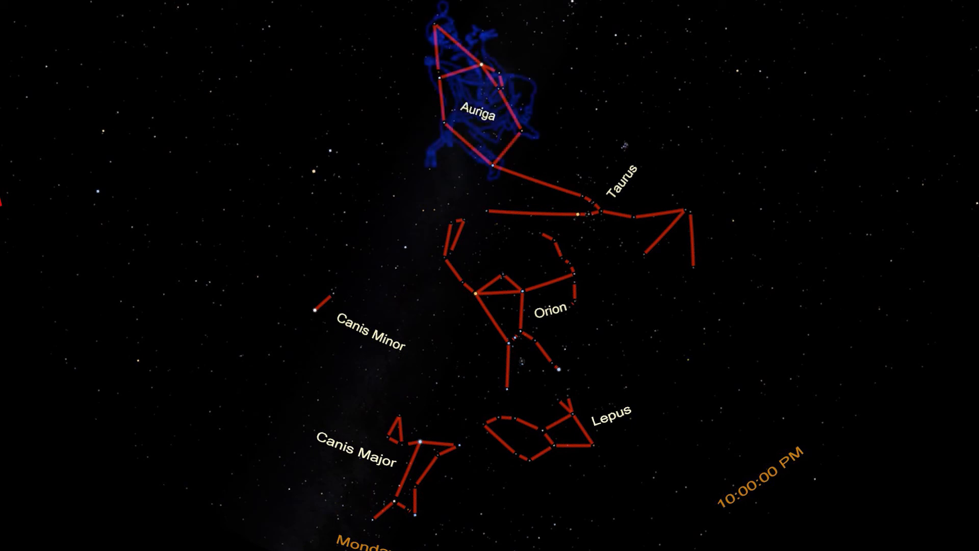
Hide the blue Auriga artwork and select the star Castor.
click(482, 64)
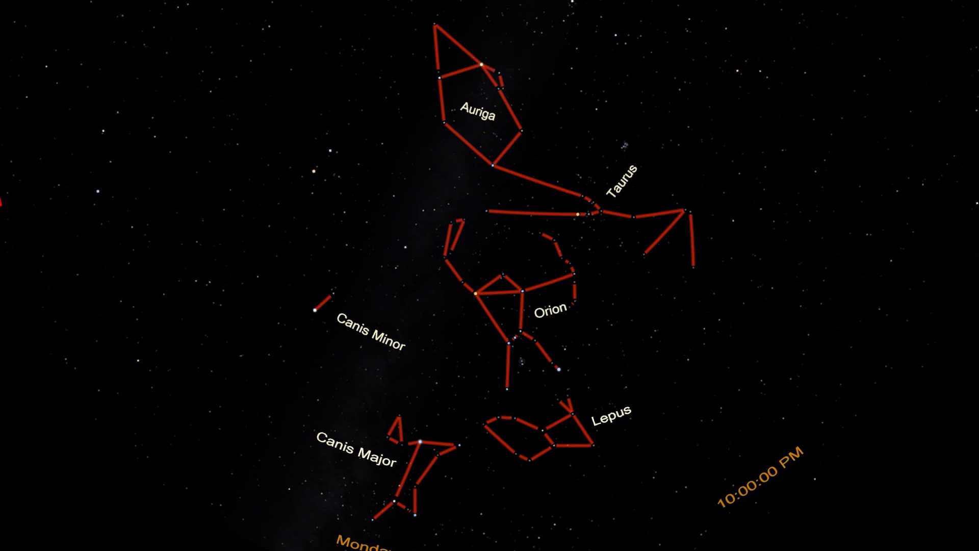
click(478, 294)
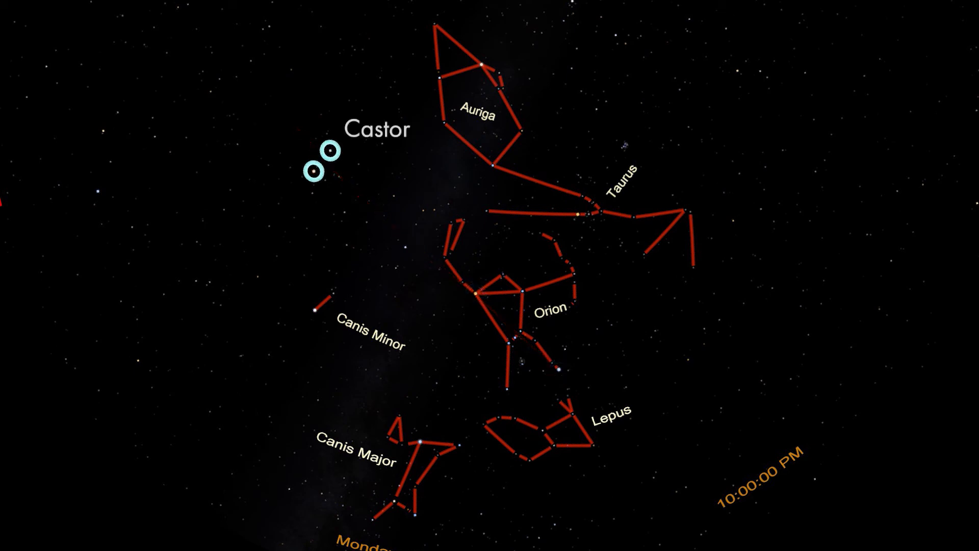
Show Gemini's red outline and label, then select Castor at its top.
click(317, 175)
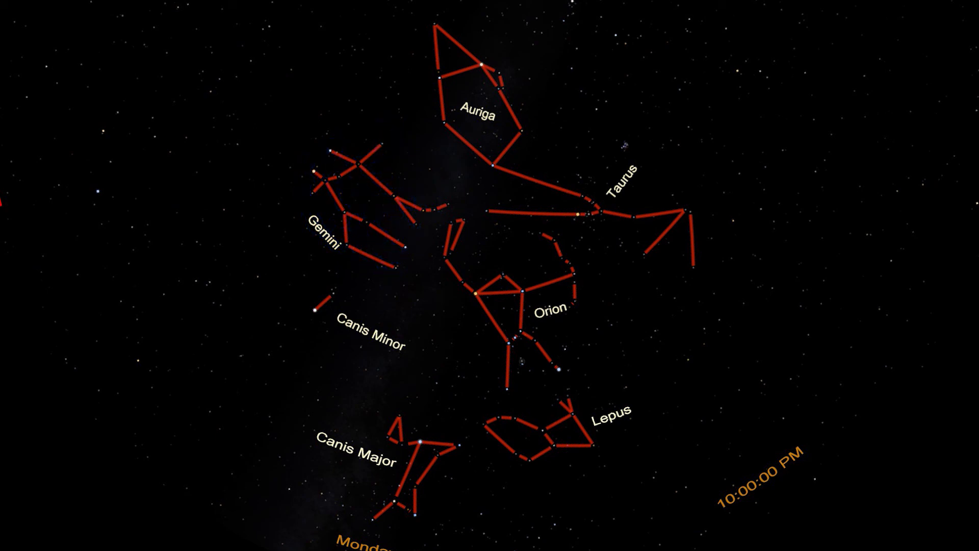
click(331, 151)
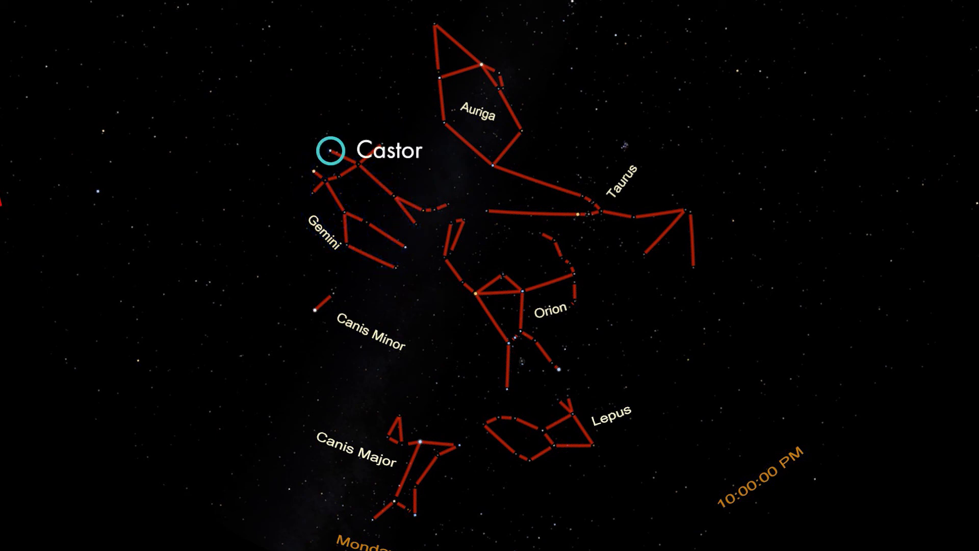